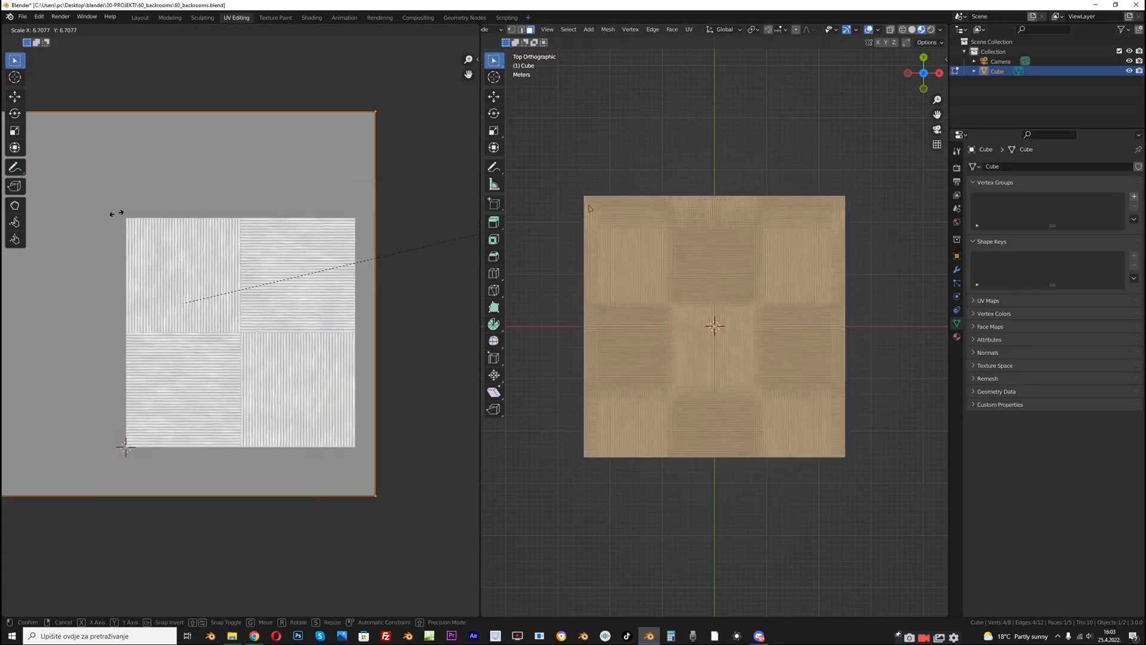
Scale the floor UVs to tile the carpet and tint it with Multiply MixRGB nodes.
left_click(310, 16)
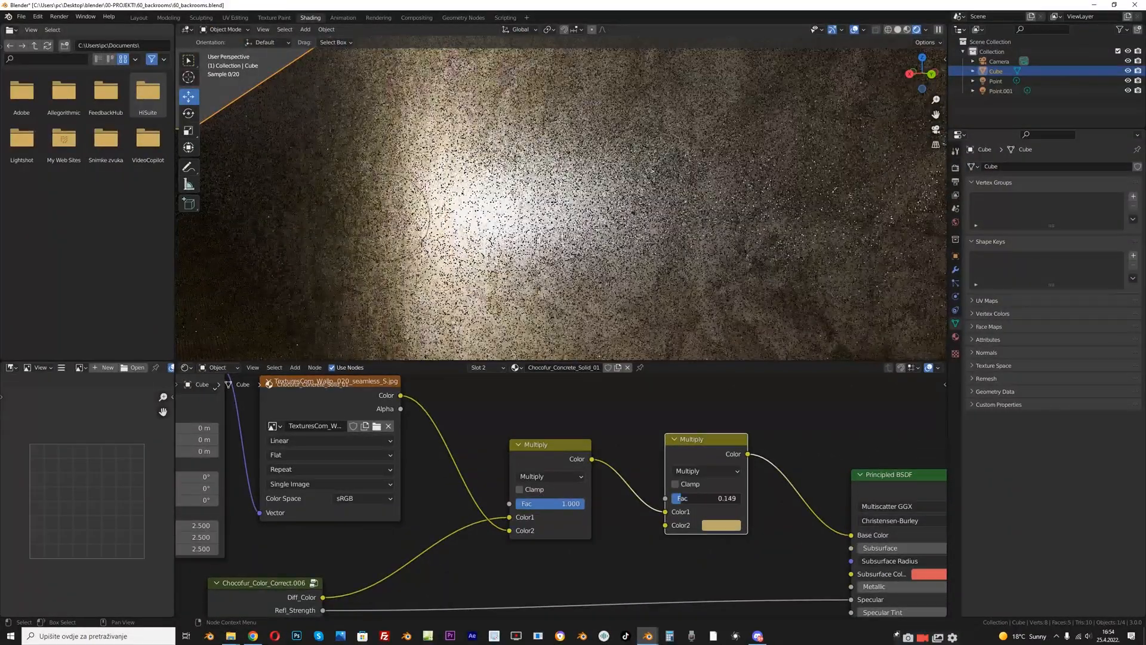
left_click(139, 16)
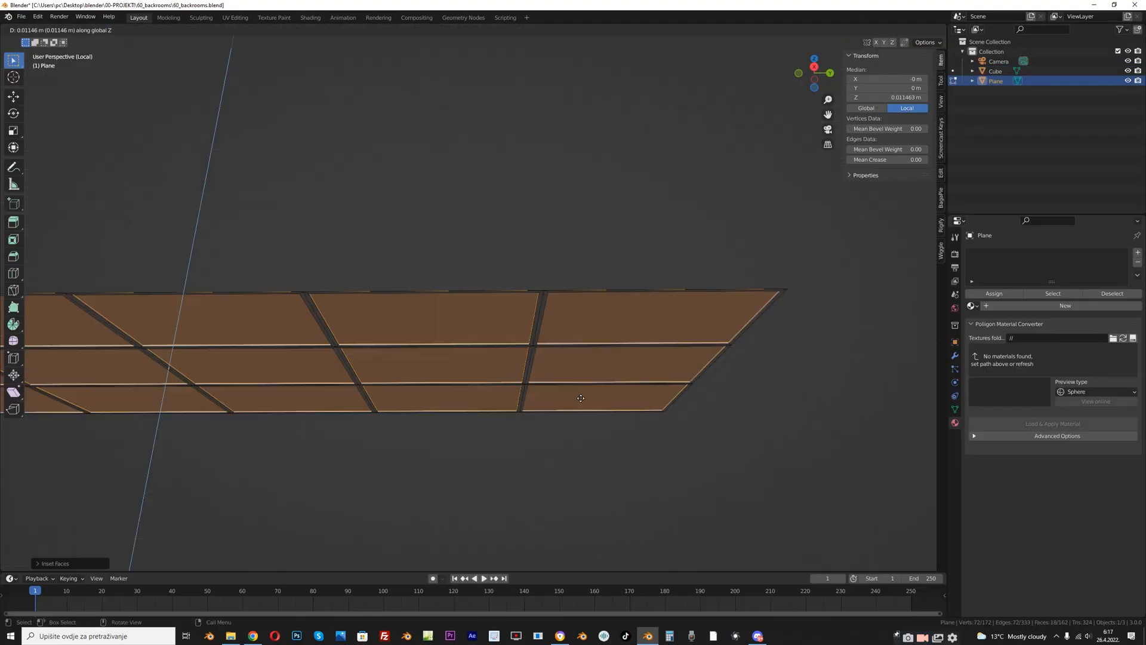
Inset the ceiling grid faces individually to form panels with gaps.
left_click(309, 17)
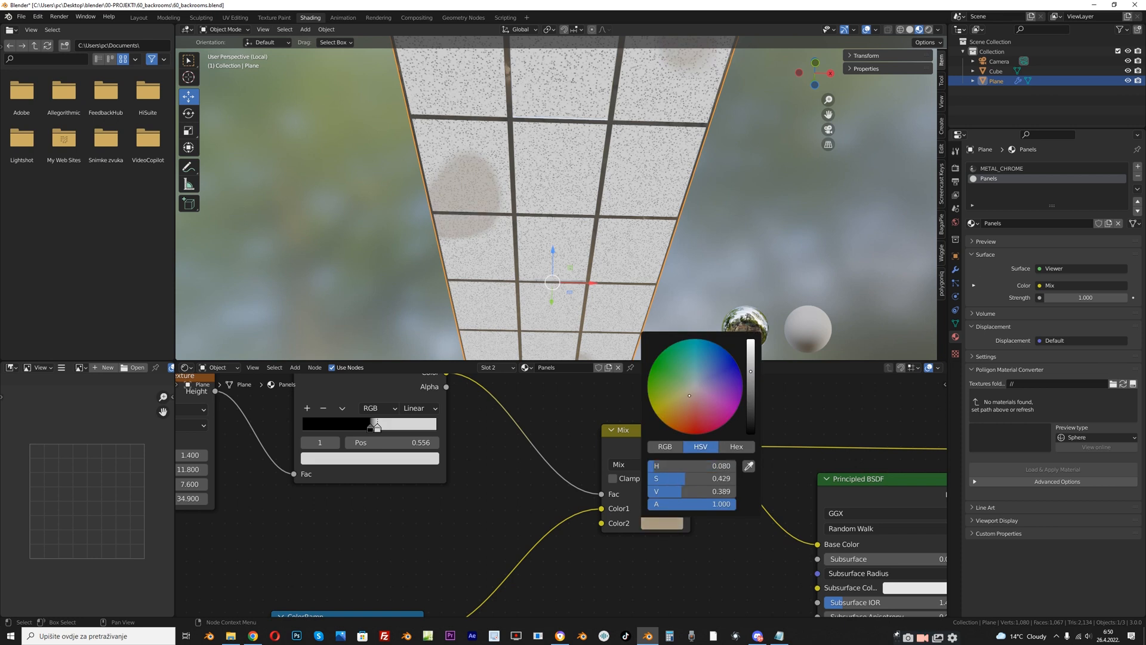
Pick the panel stain colour, then add a slot and assign the emissive Light material.
left_click(235, 17)
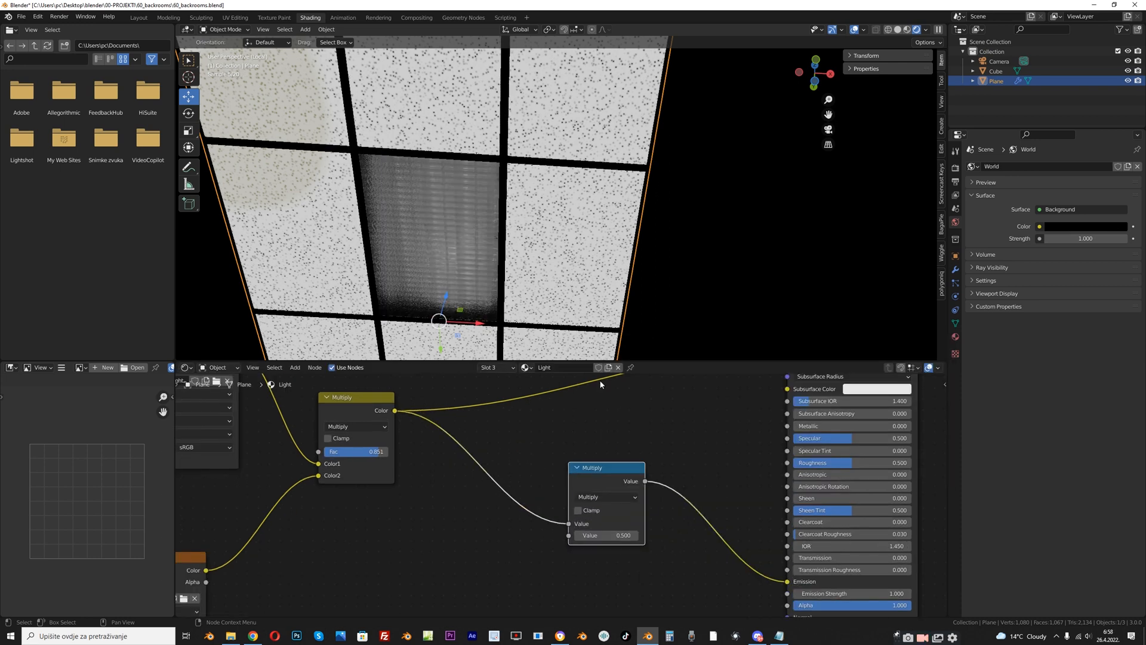
type("30")
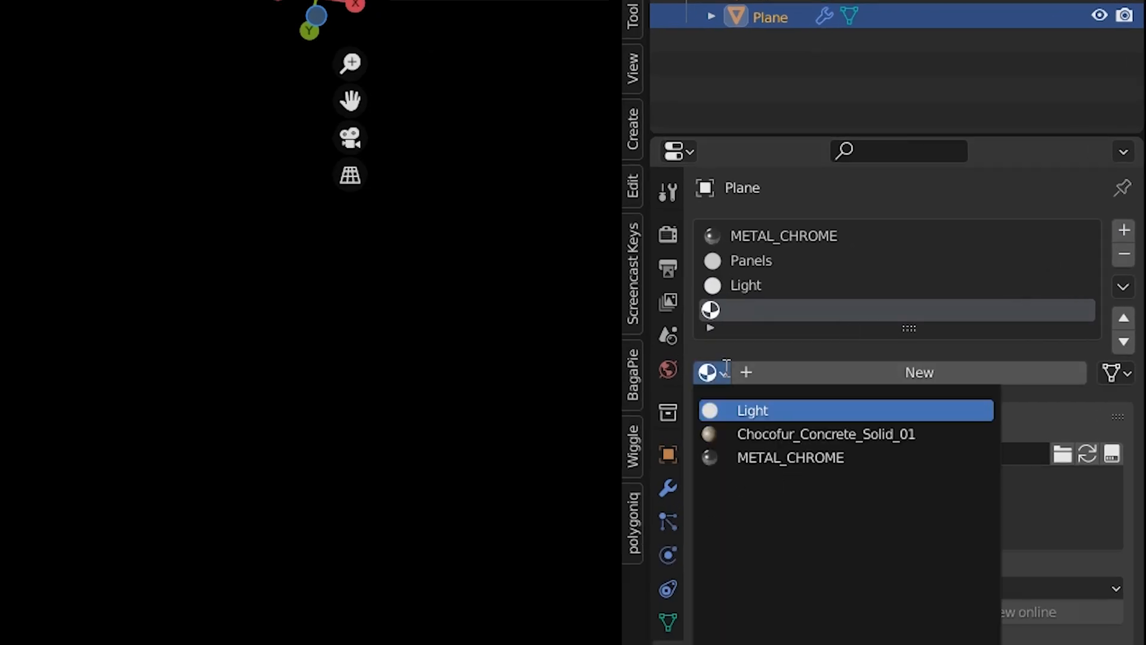
left_click(752, 409)
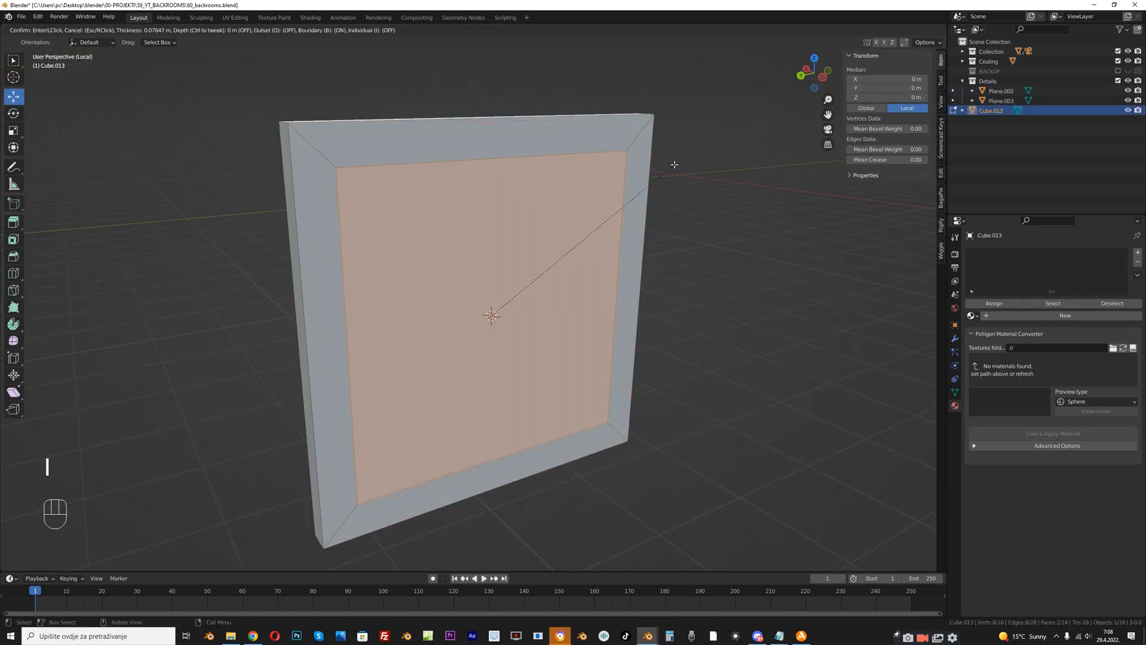
Inset the cube's front face to form a thick frame border around a recessed panel.
key("shift+d")
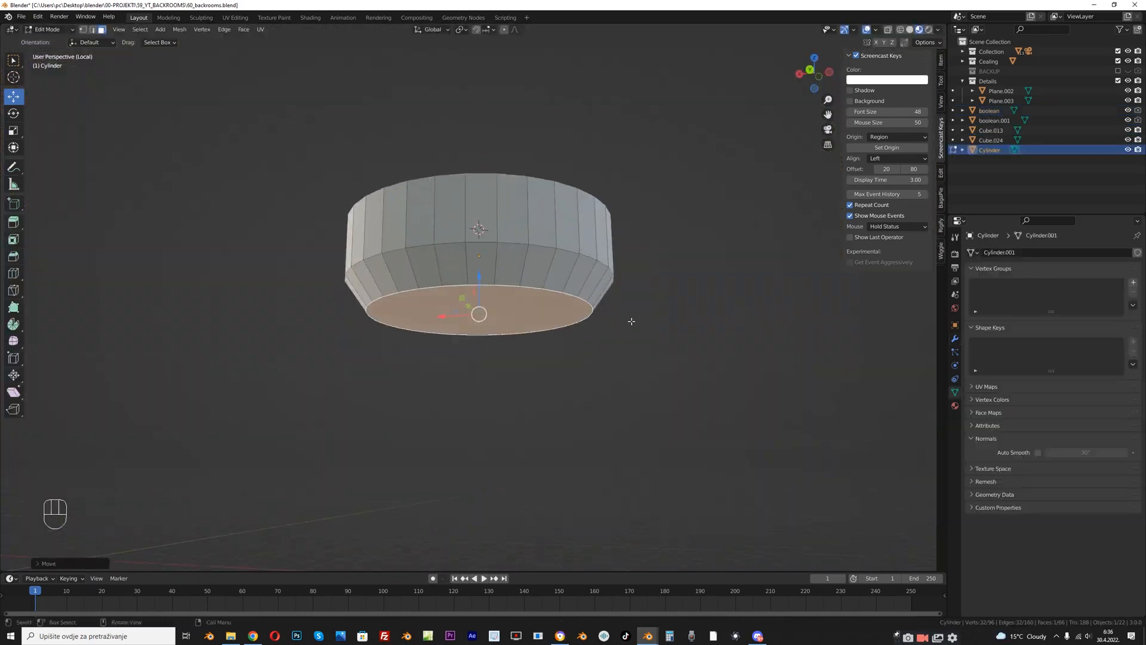
Shape the cylinder fixture with loop cuts and extrusions, then preview the red glow.
key("ctrl+b")
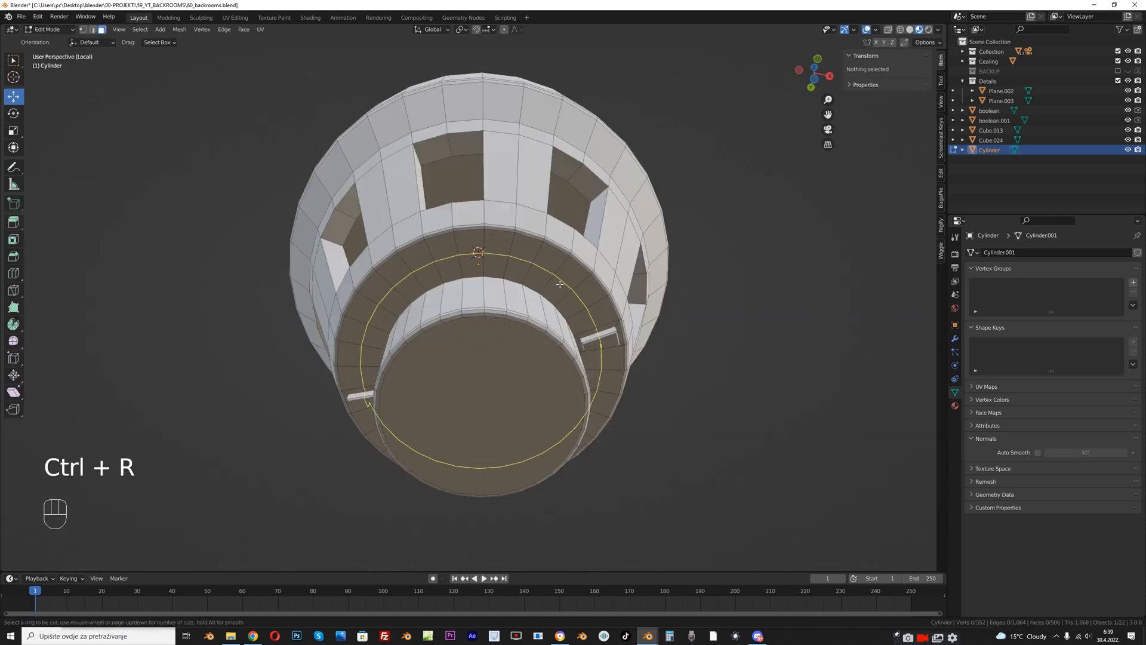
key("E")
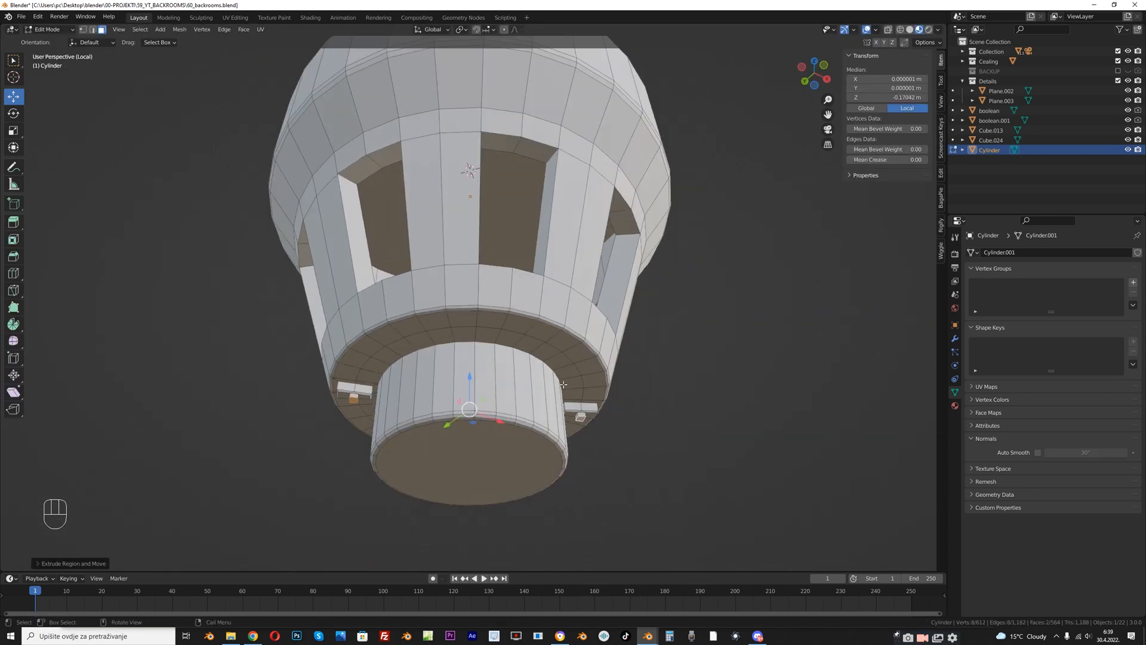
left_click(311, 17)
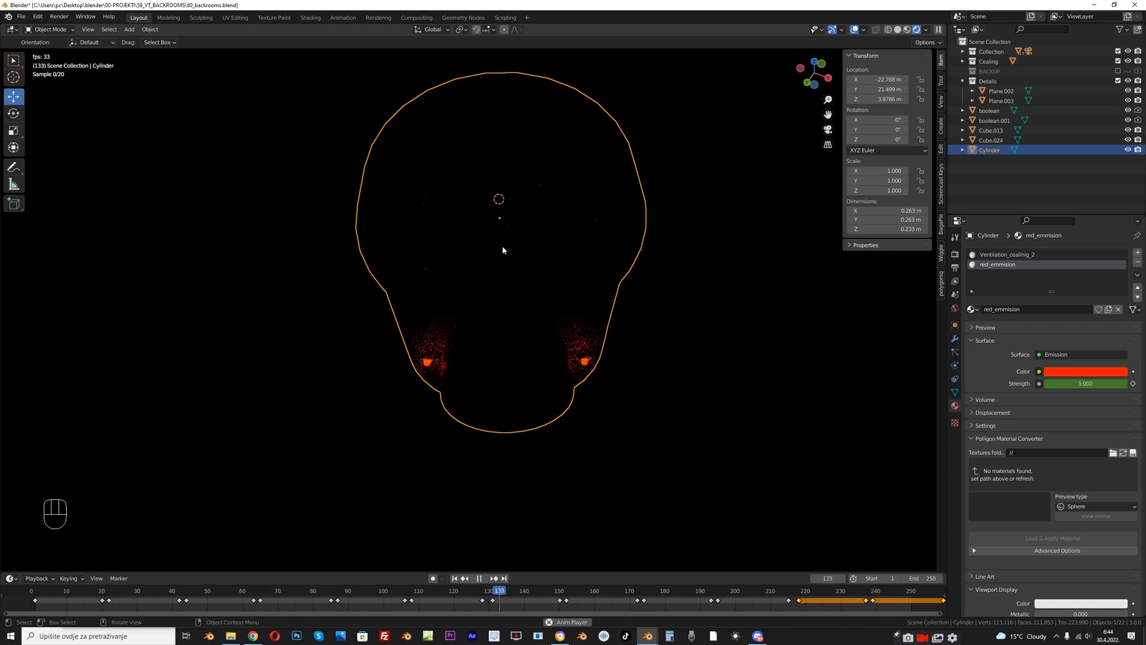
key("F12")
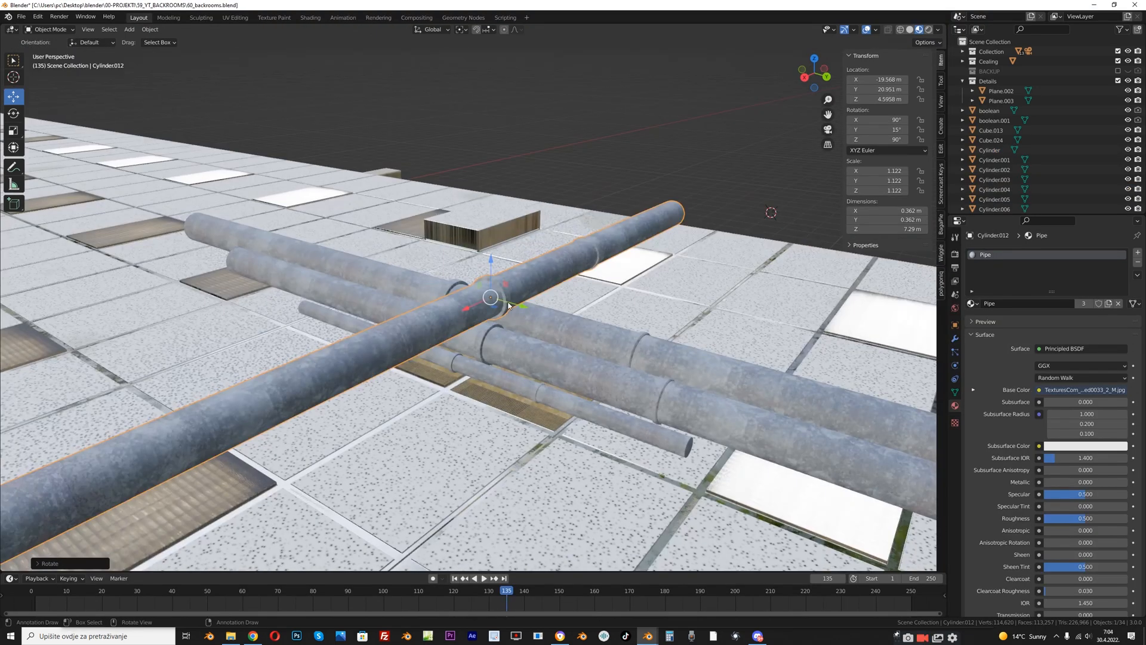
Insert a Glare node between Render Layers and the compositor output.
left_click(415, 17)
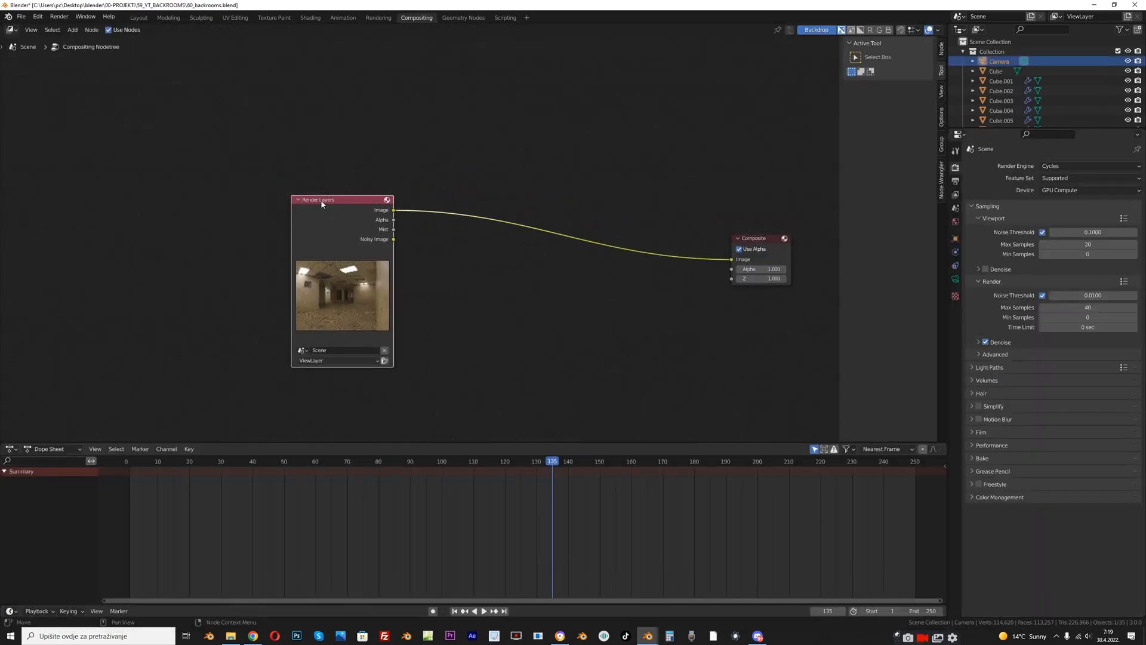
type("Gl")
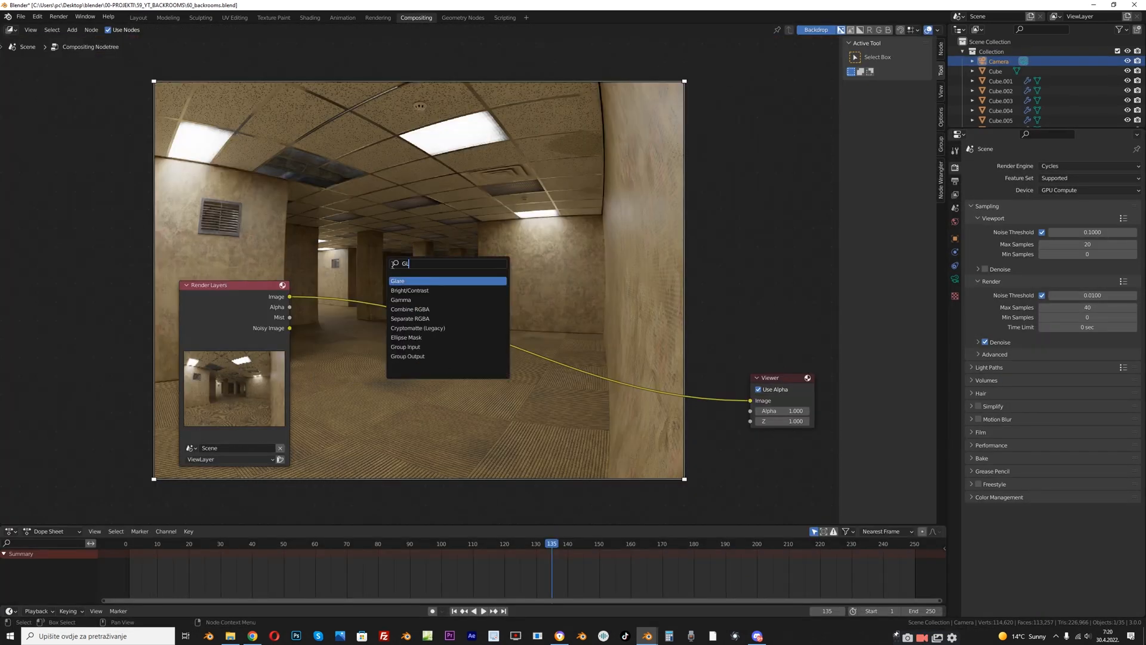
left_click(397, 280)
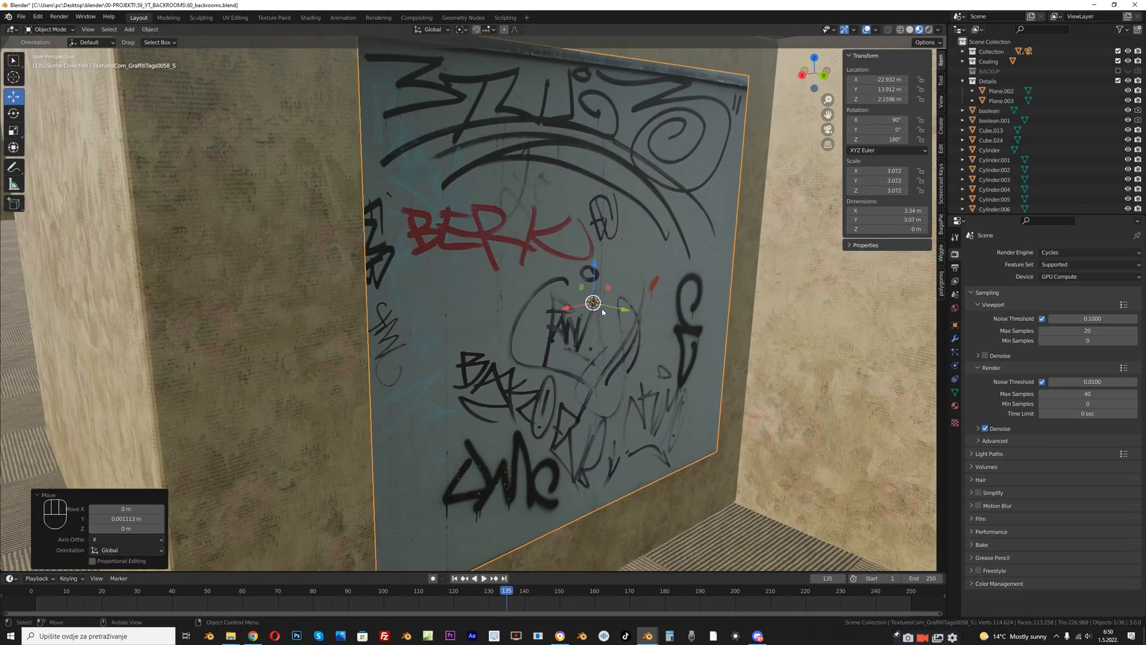
Move an imported graffiti image plane onto the corridor wall.
left_click(311, 17)
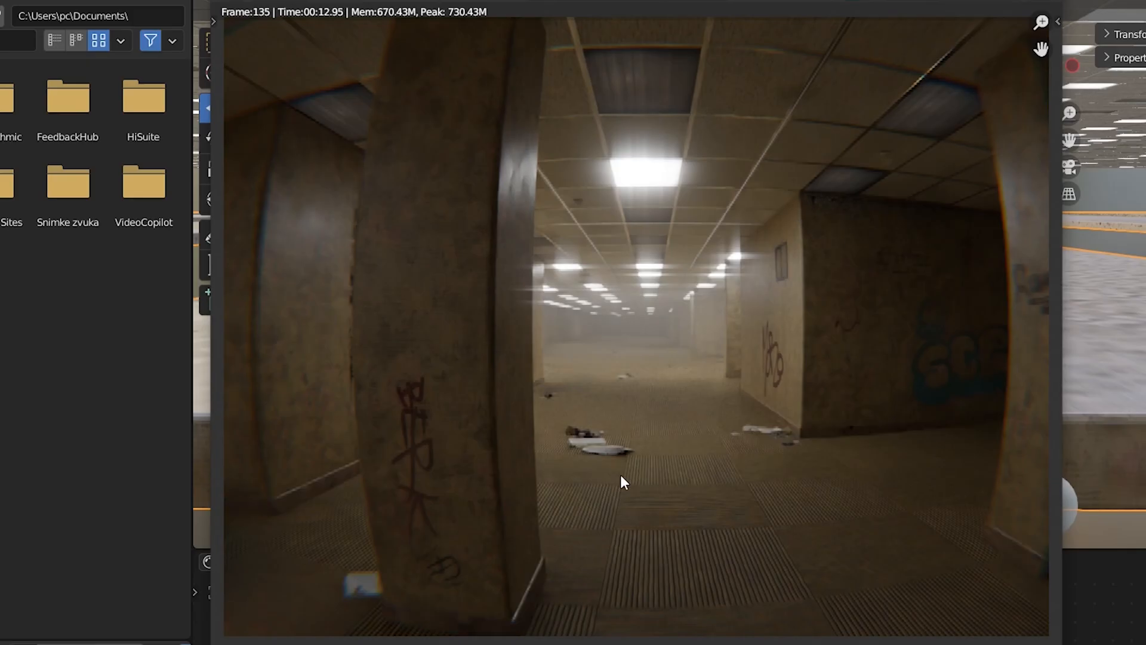
mouse_move(572, 557)
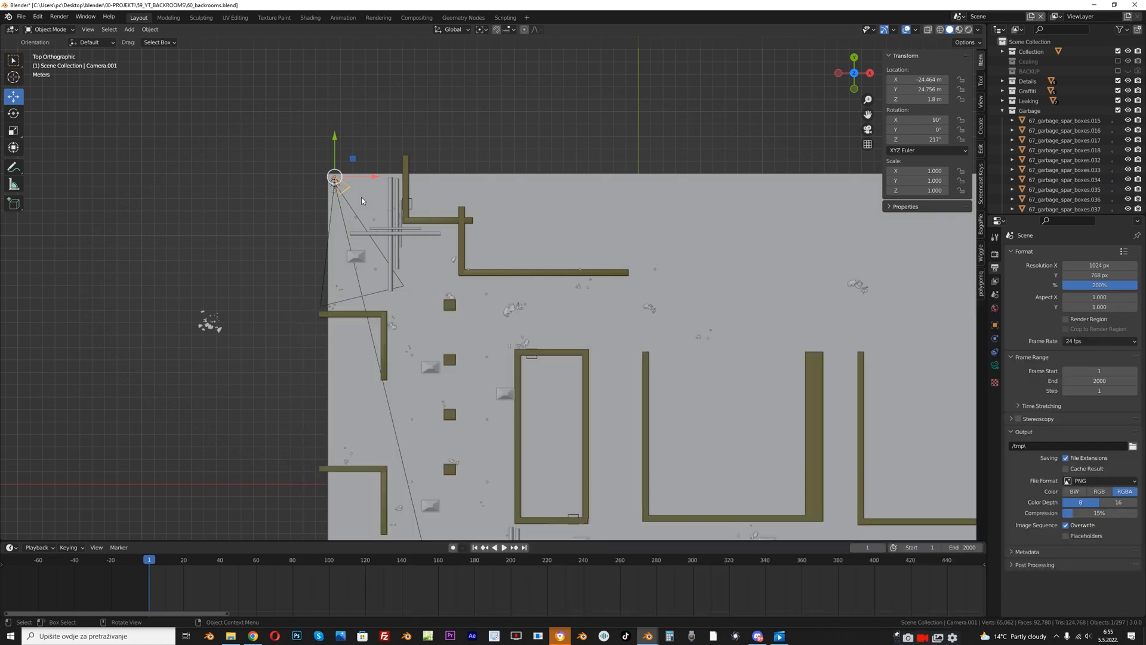
Select Camera.001, enable Walk Navigation and turn on Auto Keying.
left_click(88, 29)
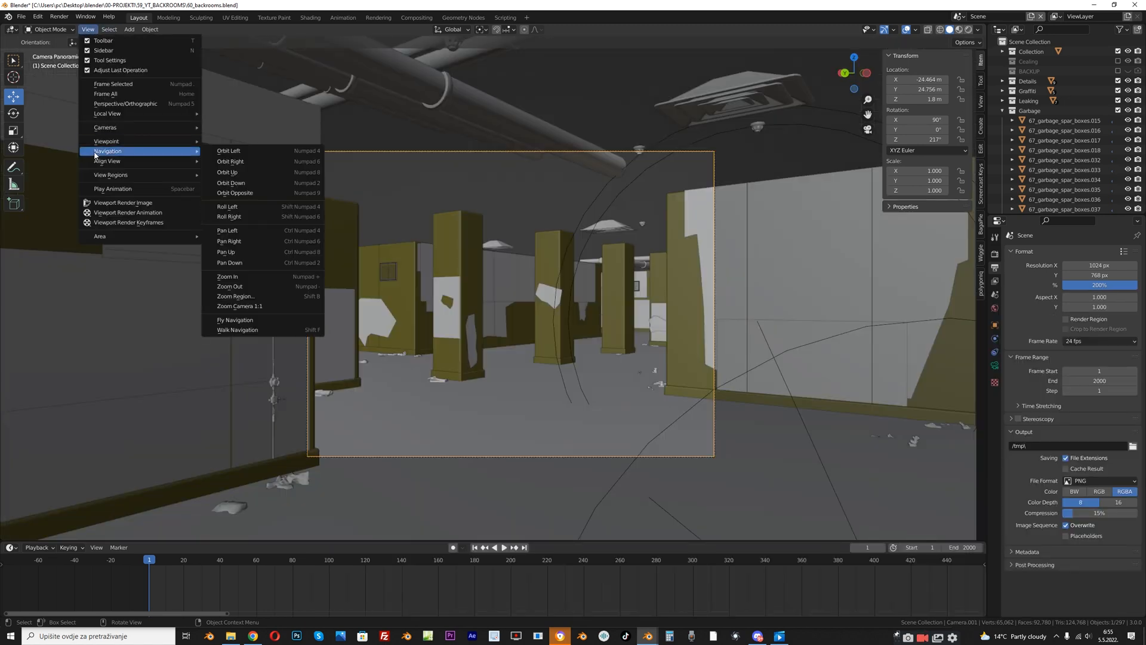
left_click(236, 330)
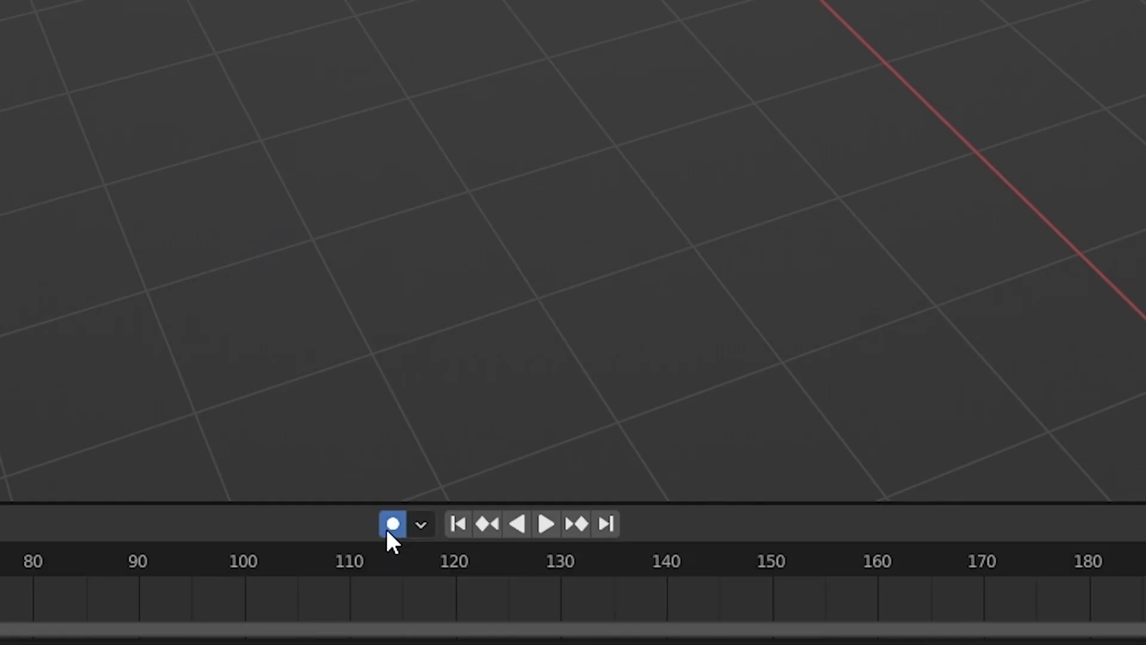
left_click(546, 523)
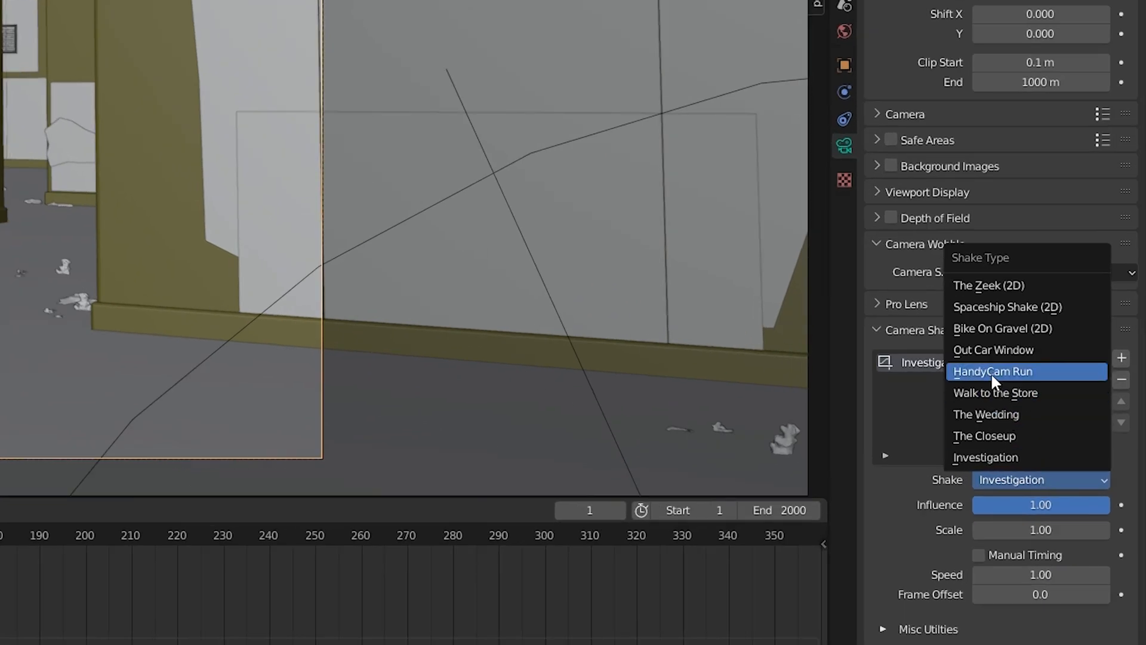
Set the camera shake to HandyCam Run and play the walk-through with motion blur.
left_click(992, 371)
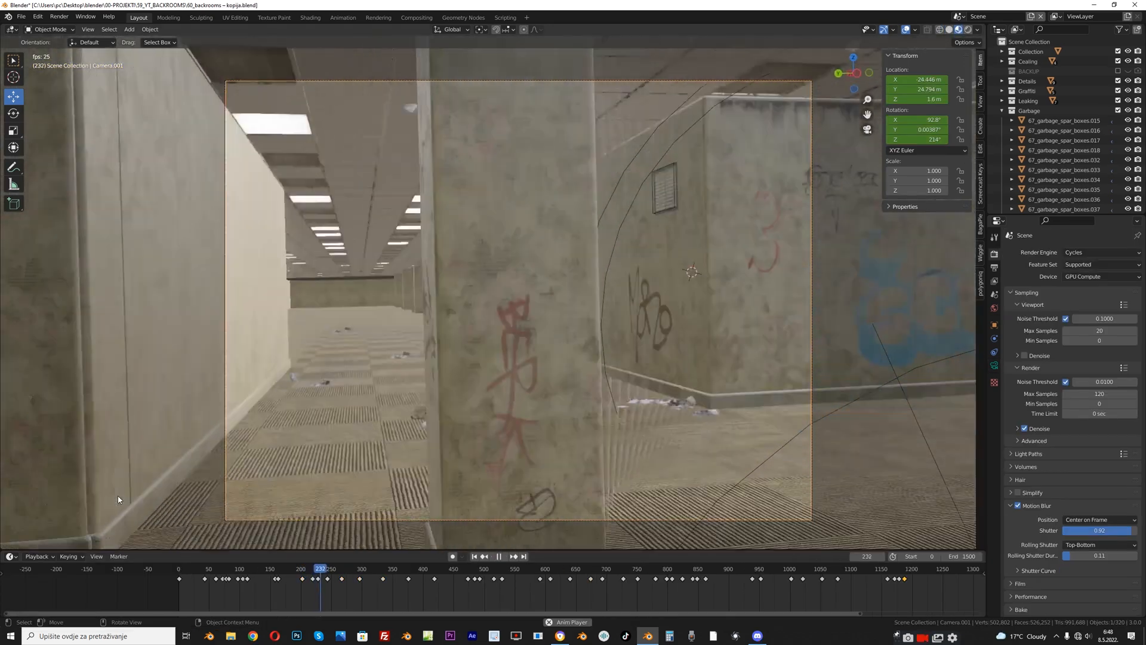
left_click(499, 556)
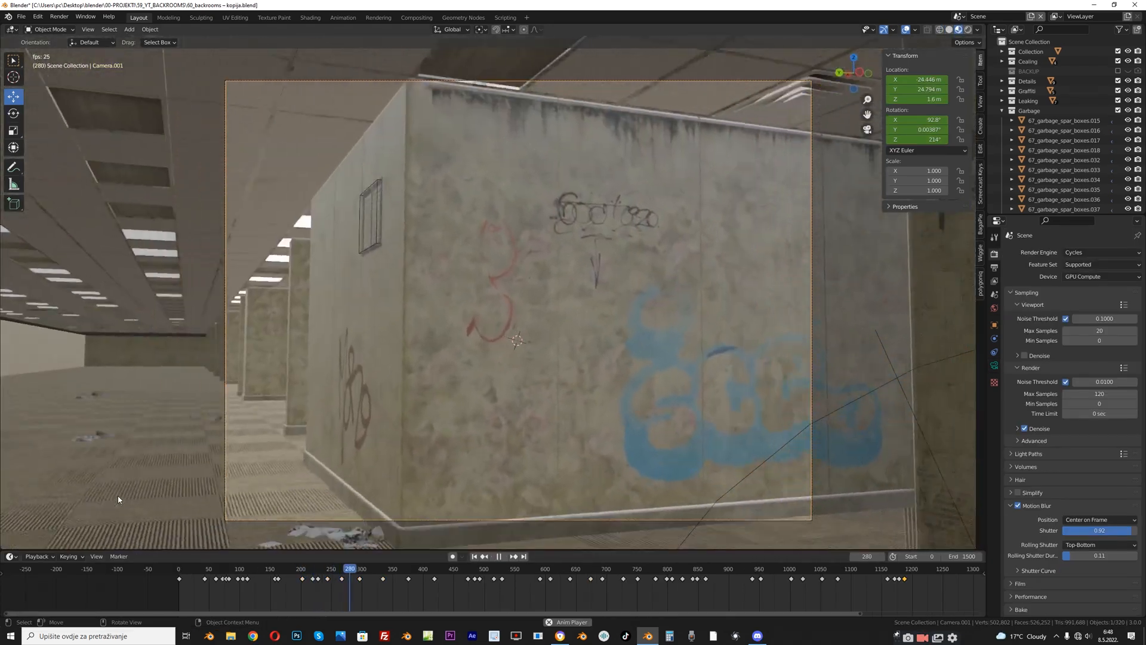